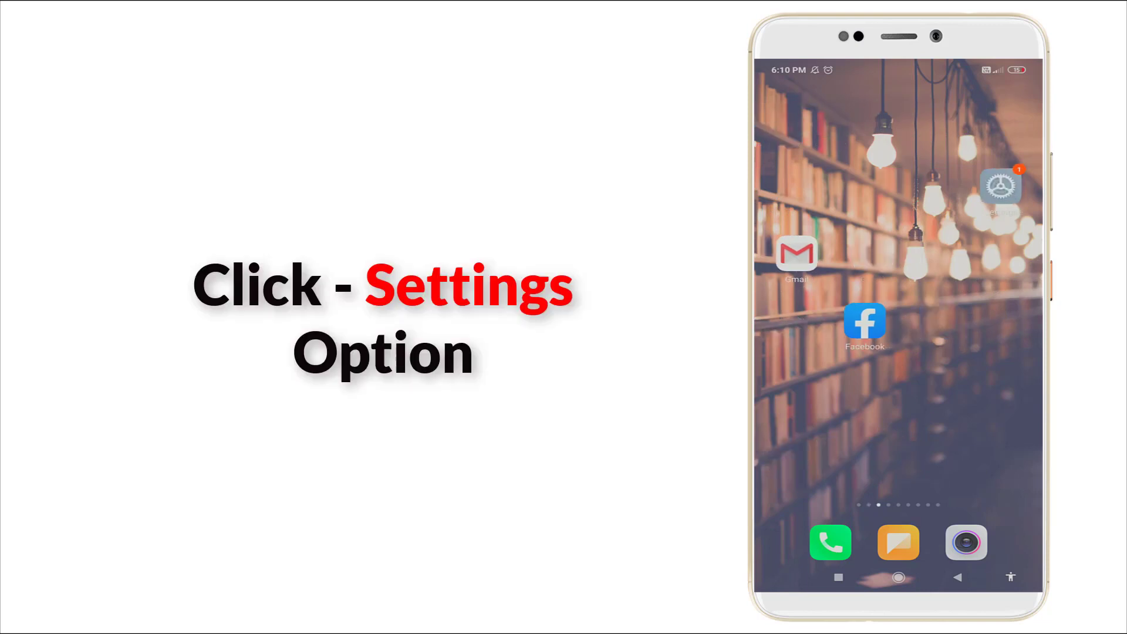
Open the Settings app from the home screen.
click(999, 186)
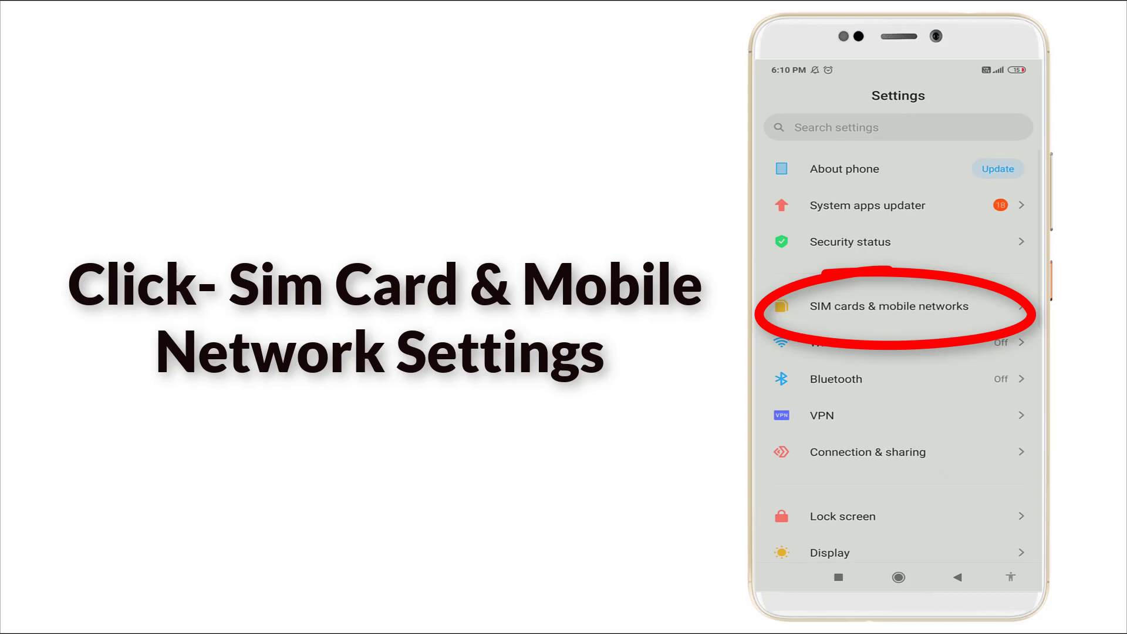
Open the SIM cards & mobile networks page to view the JIO SIM settings.
click(887, 305)
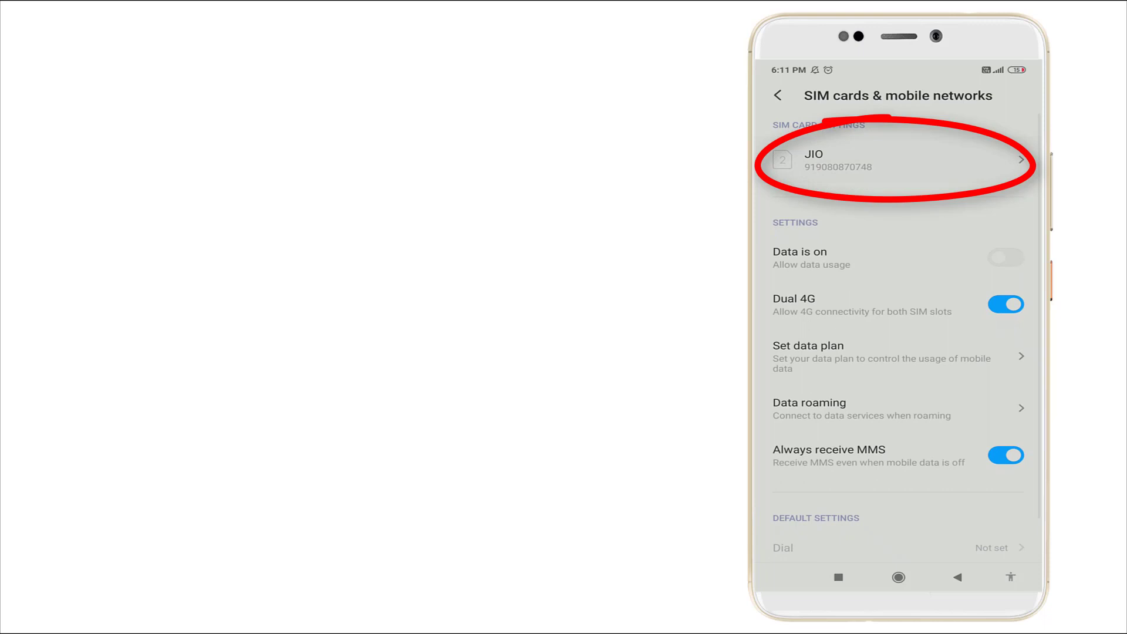
click(897, 160)
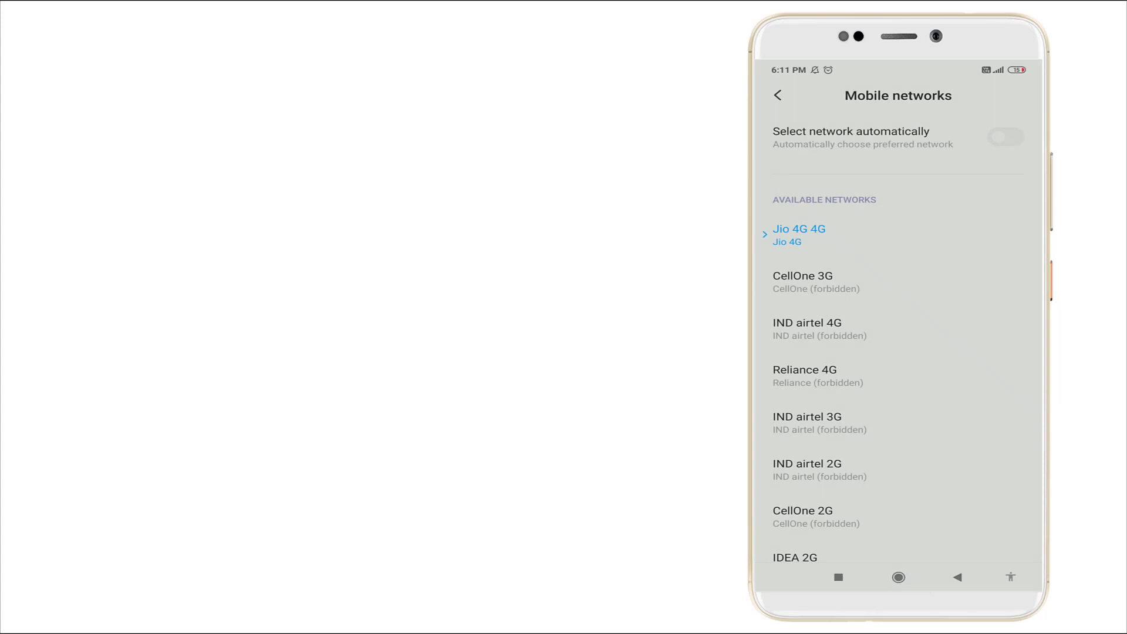
Scroll through the available carrier list, then return to the JIO SIM card settings.
scroll(down, 3)
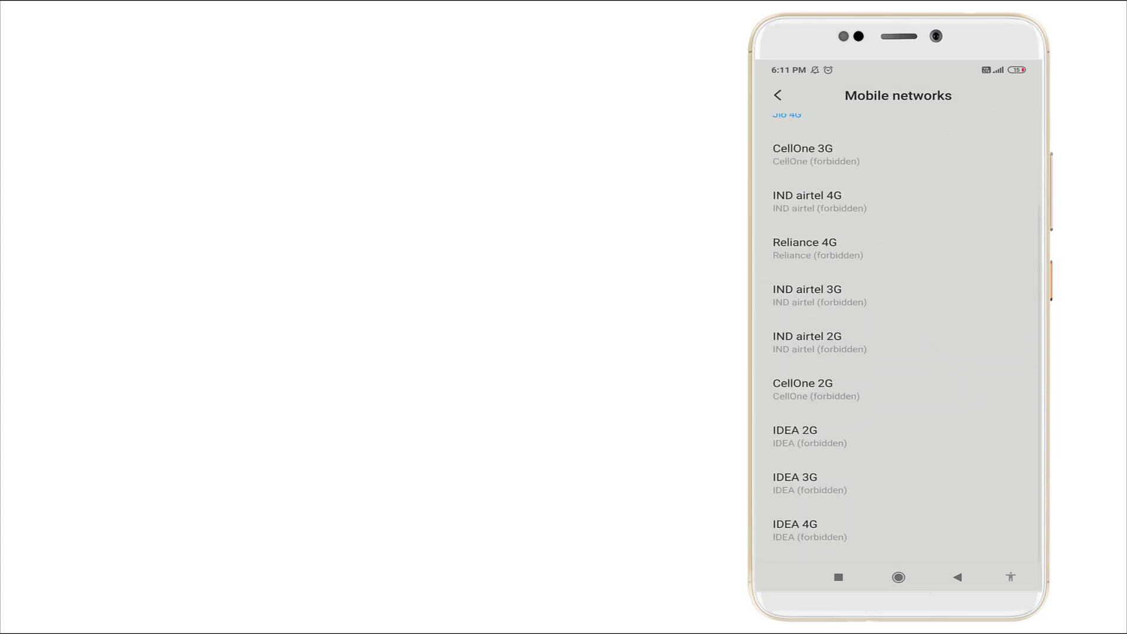
scroll(down, 3)
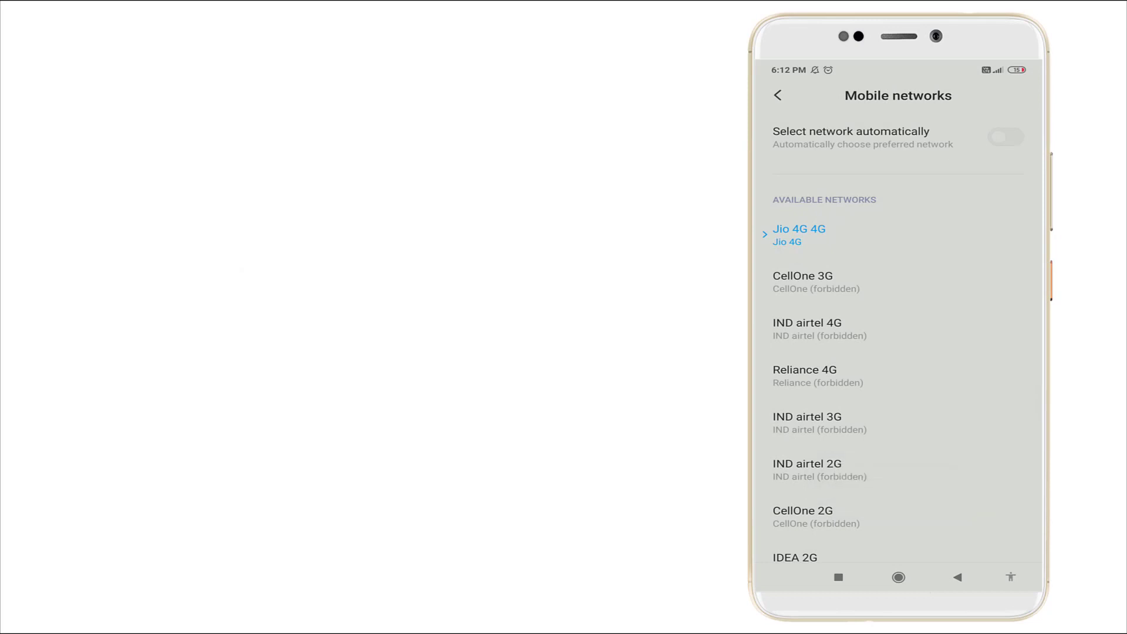
click(777, 95)
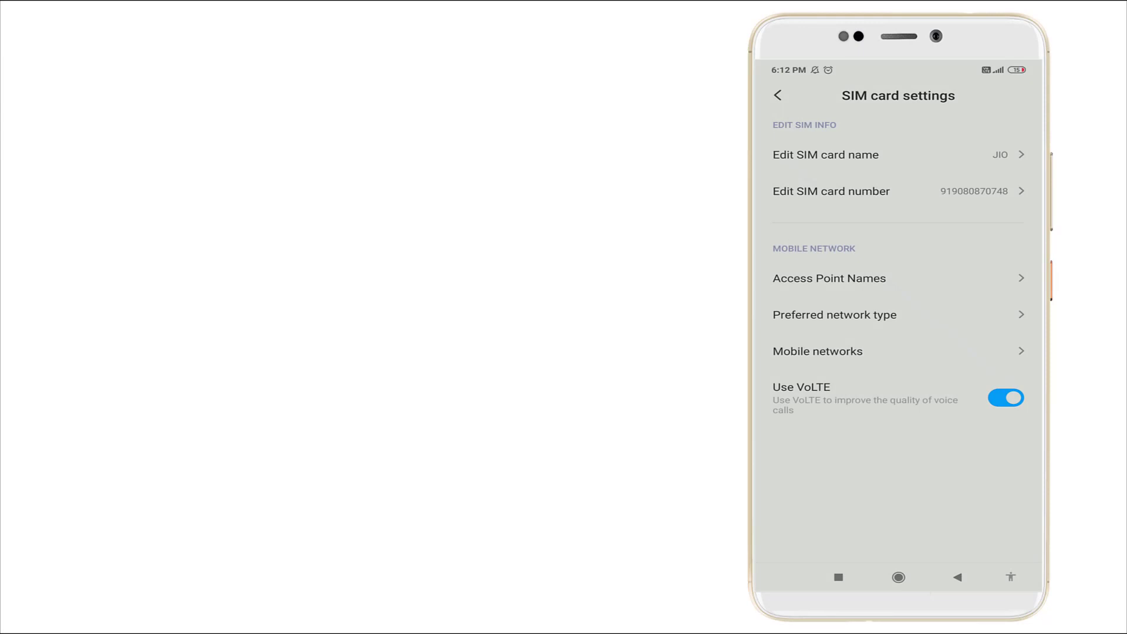